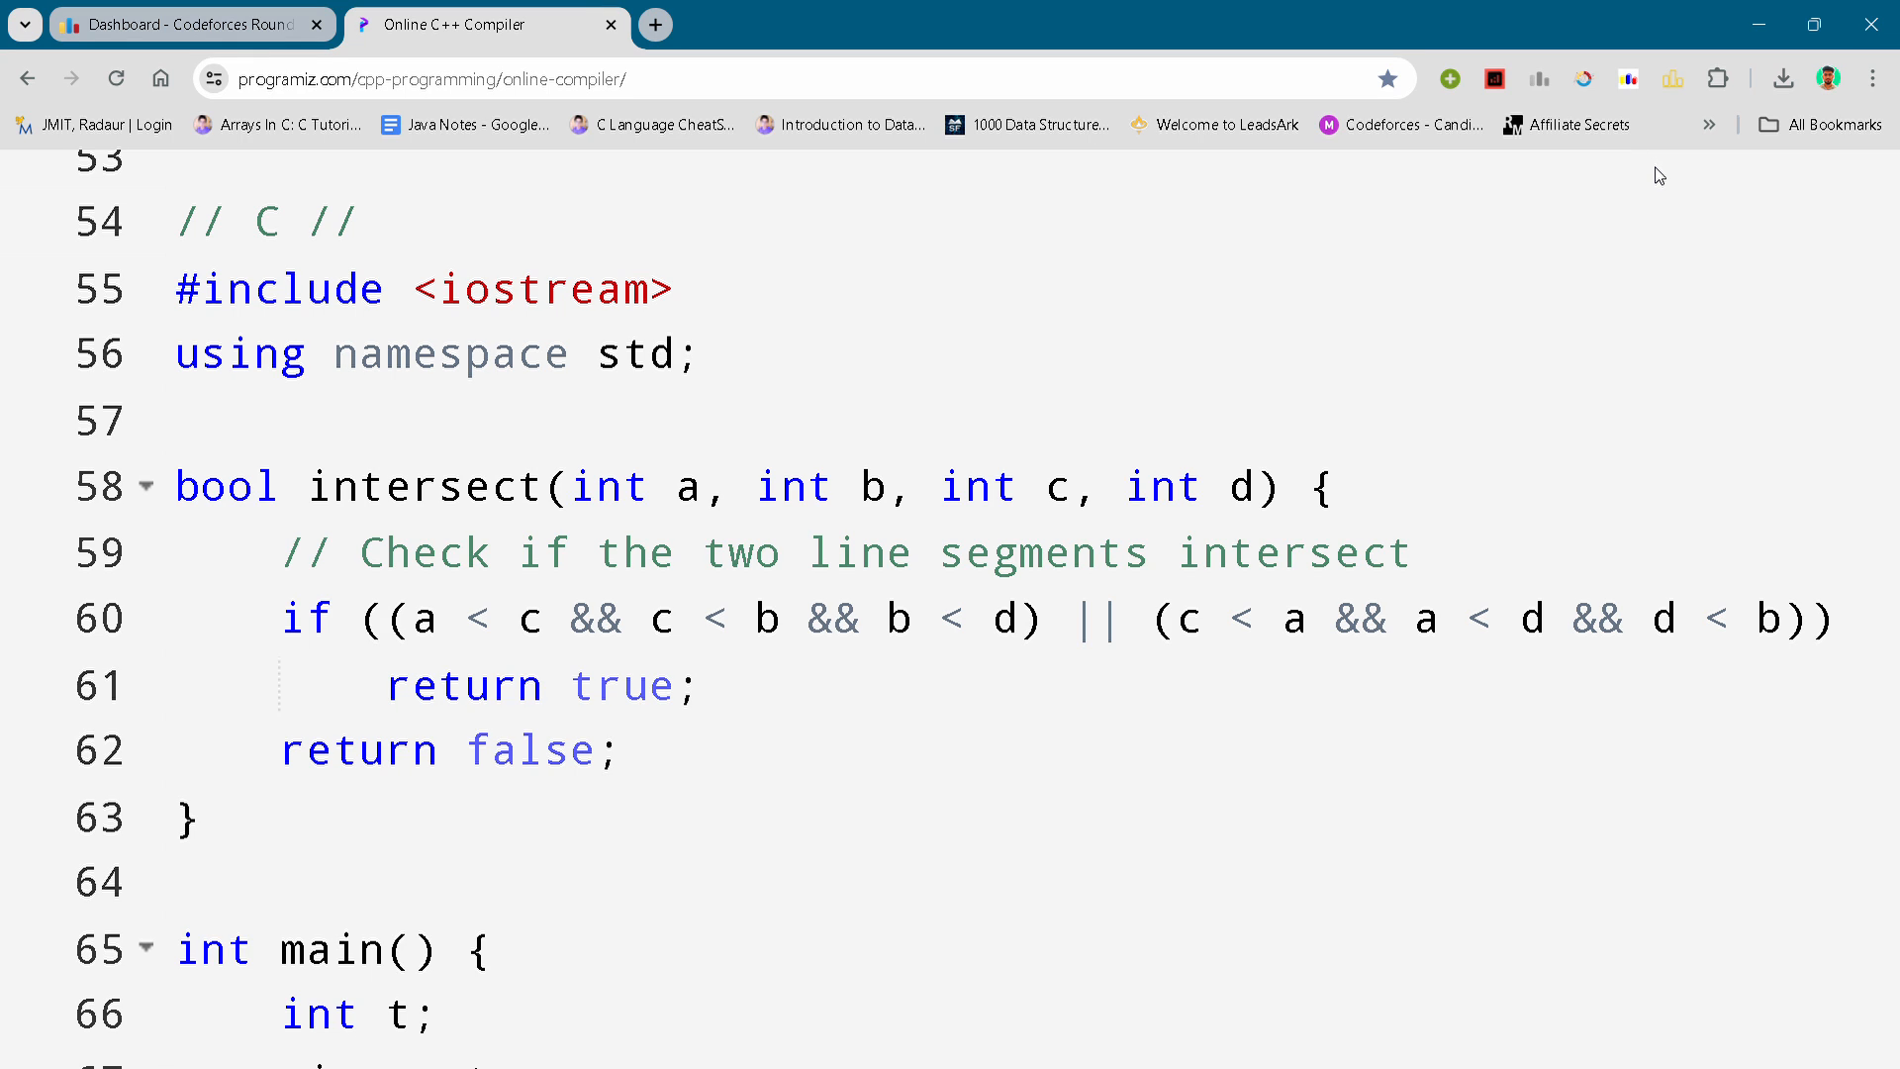
{"action": "mouse_move", "coordinate": [88, 675]}
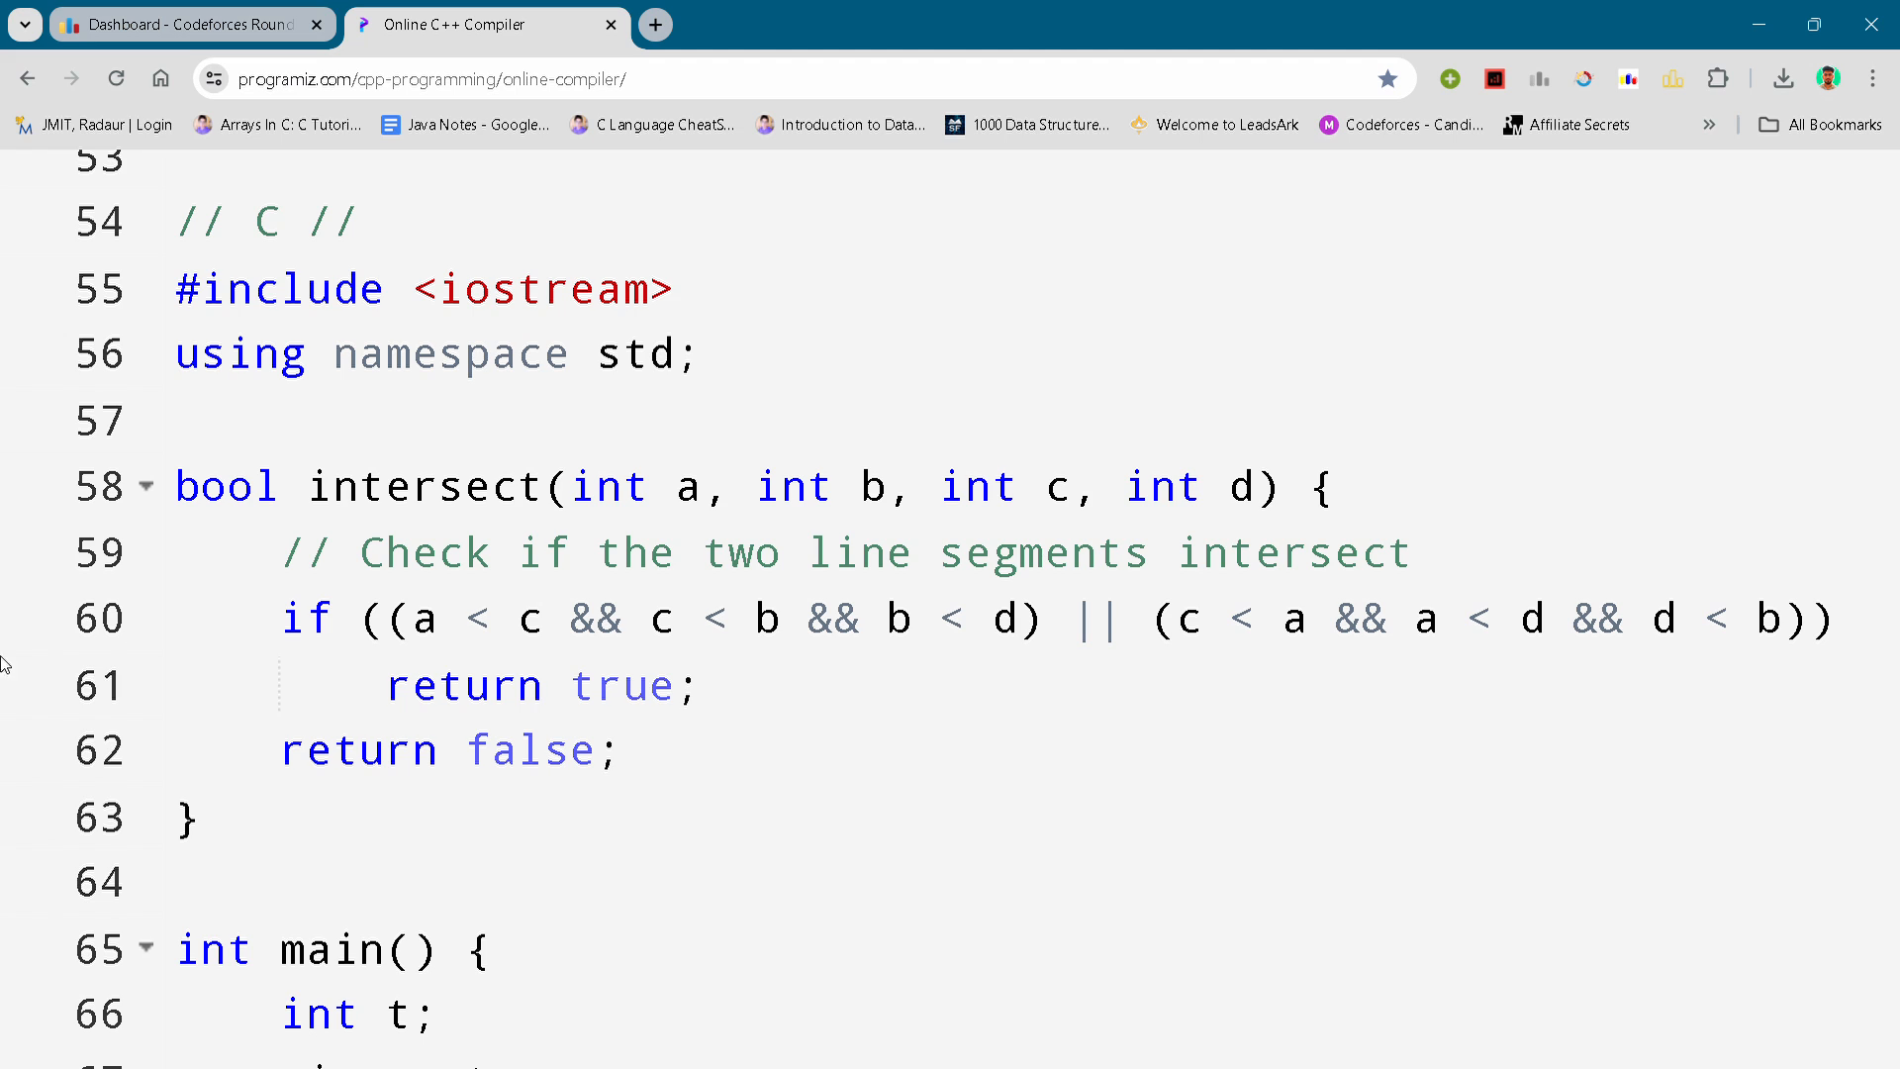
{"action": "left_click", "coordinate": [317, 618]}
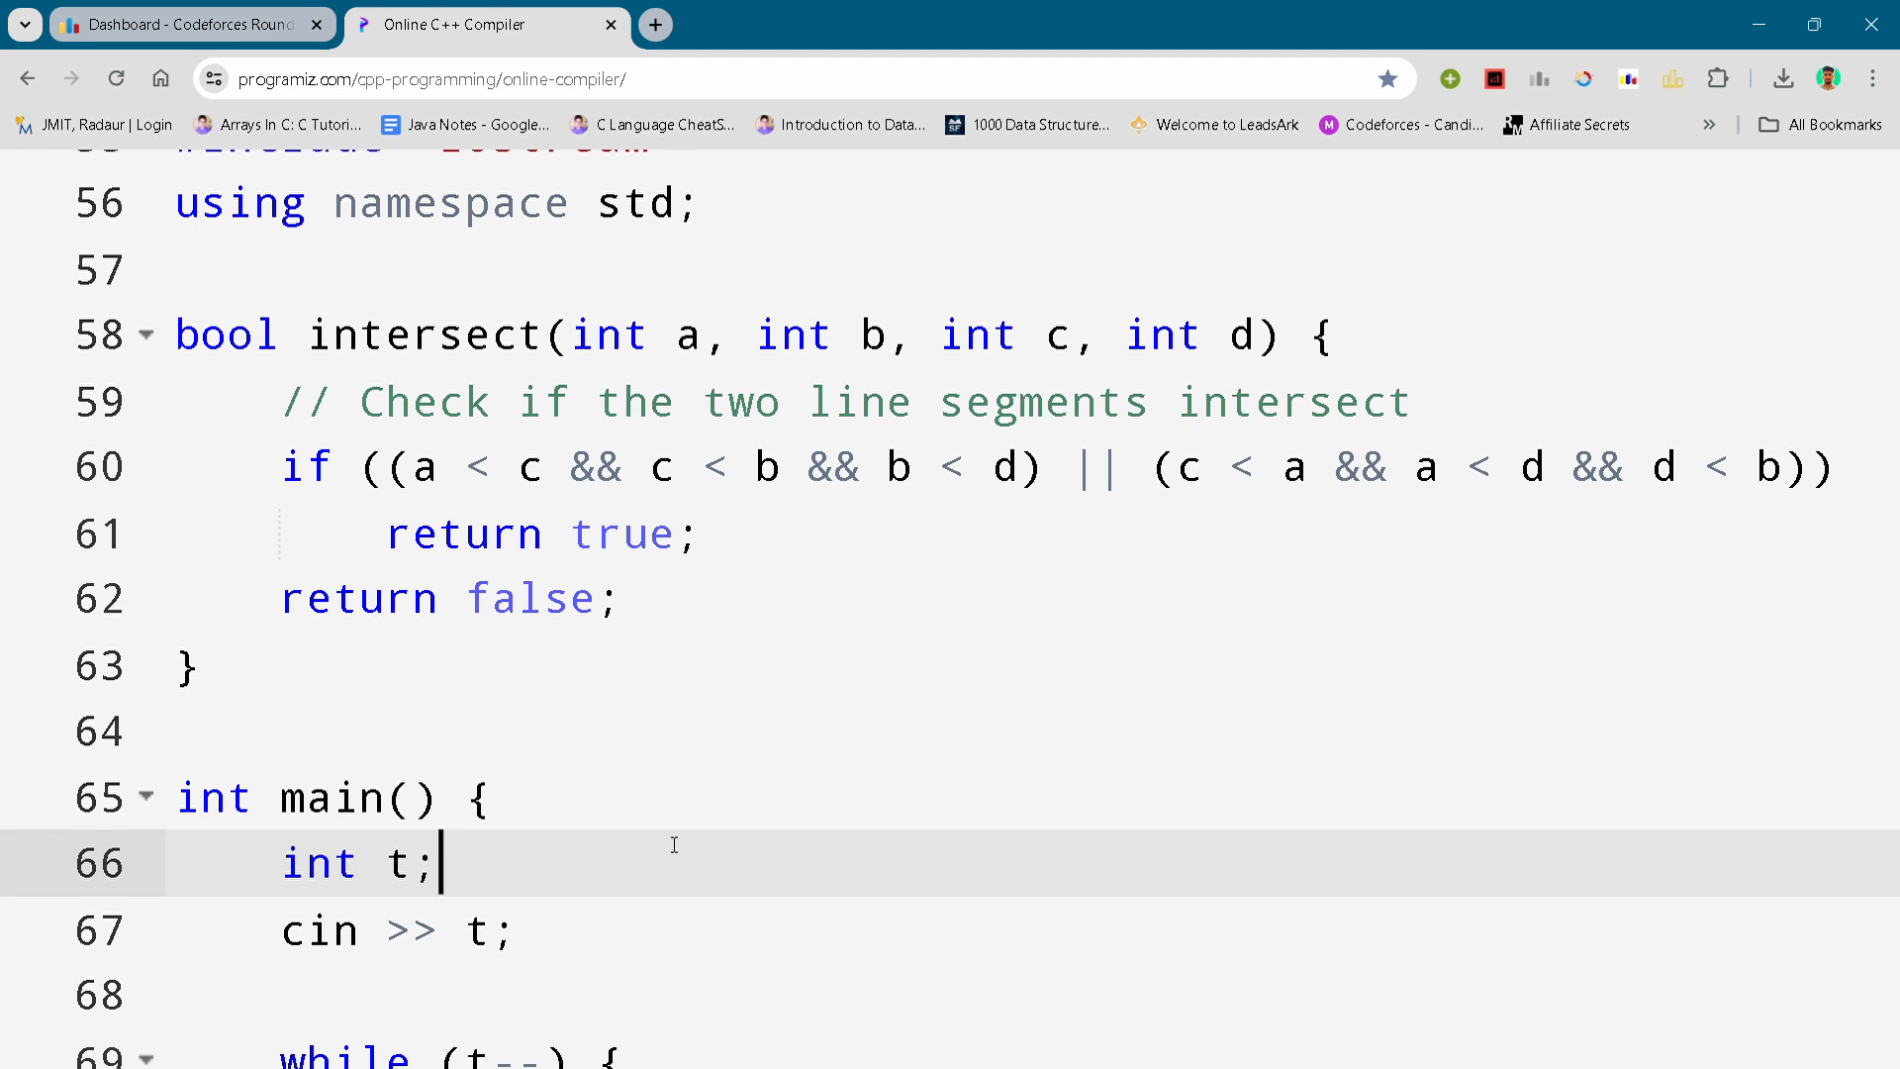
{"action": "scroll", "scroll_direction": "down", "scroll_amount": 3}
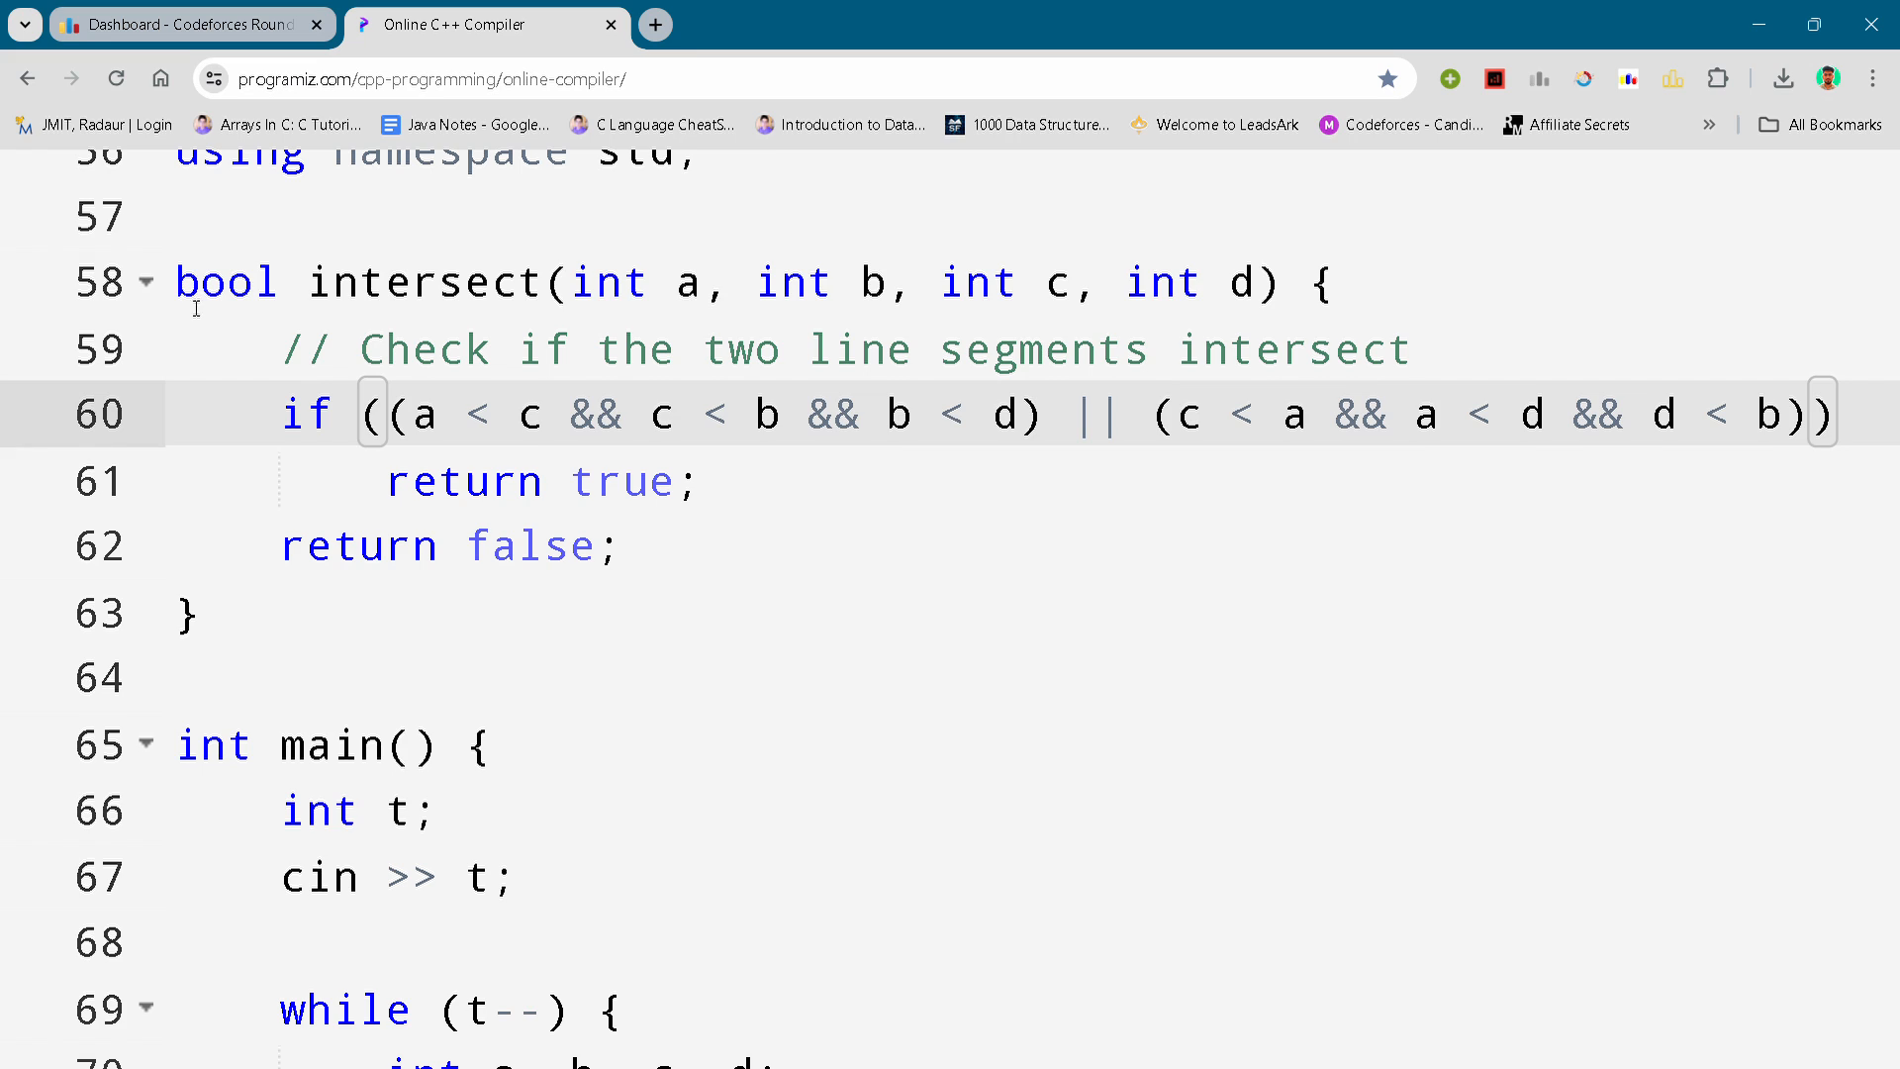
{"action": "left_click", "coordinate": [312, 281]}
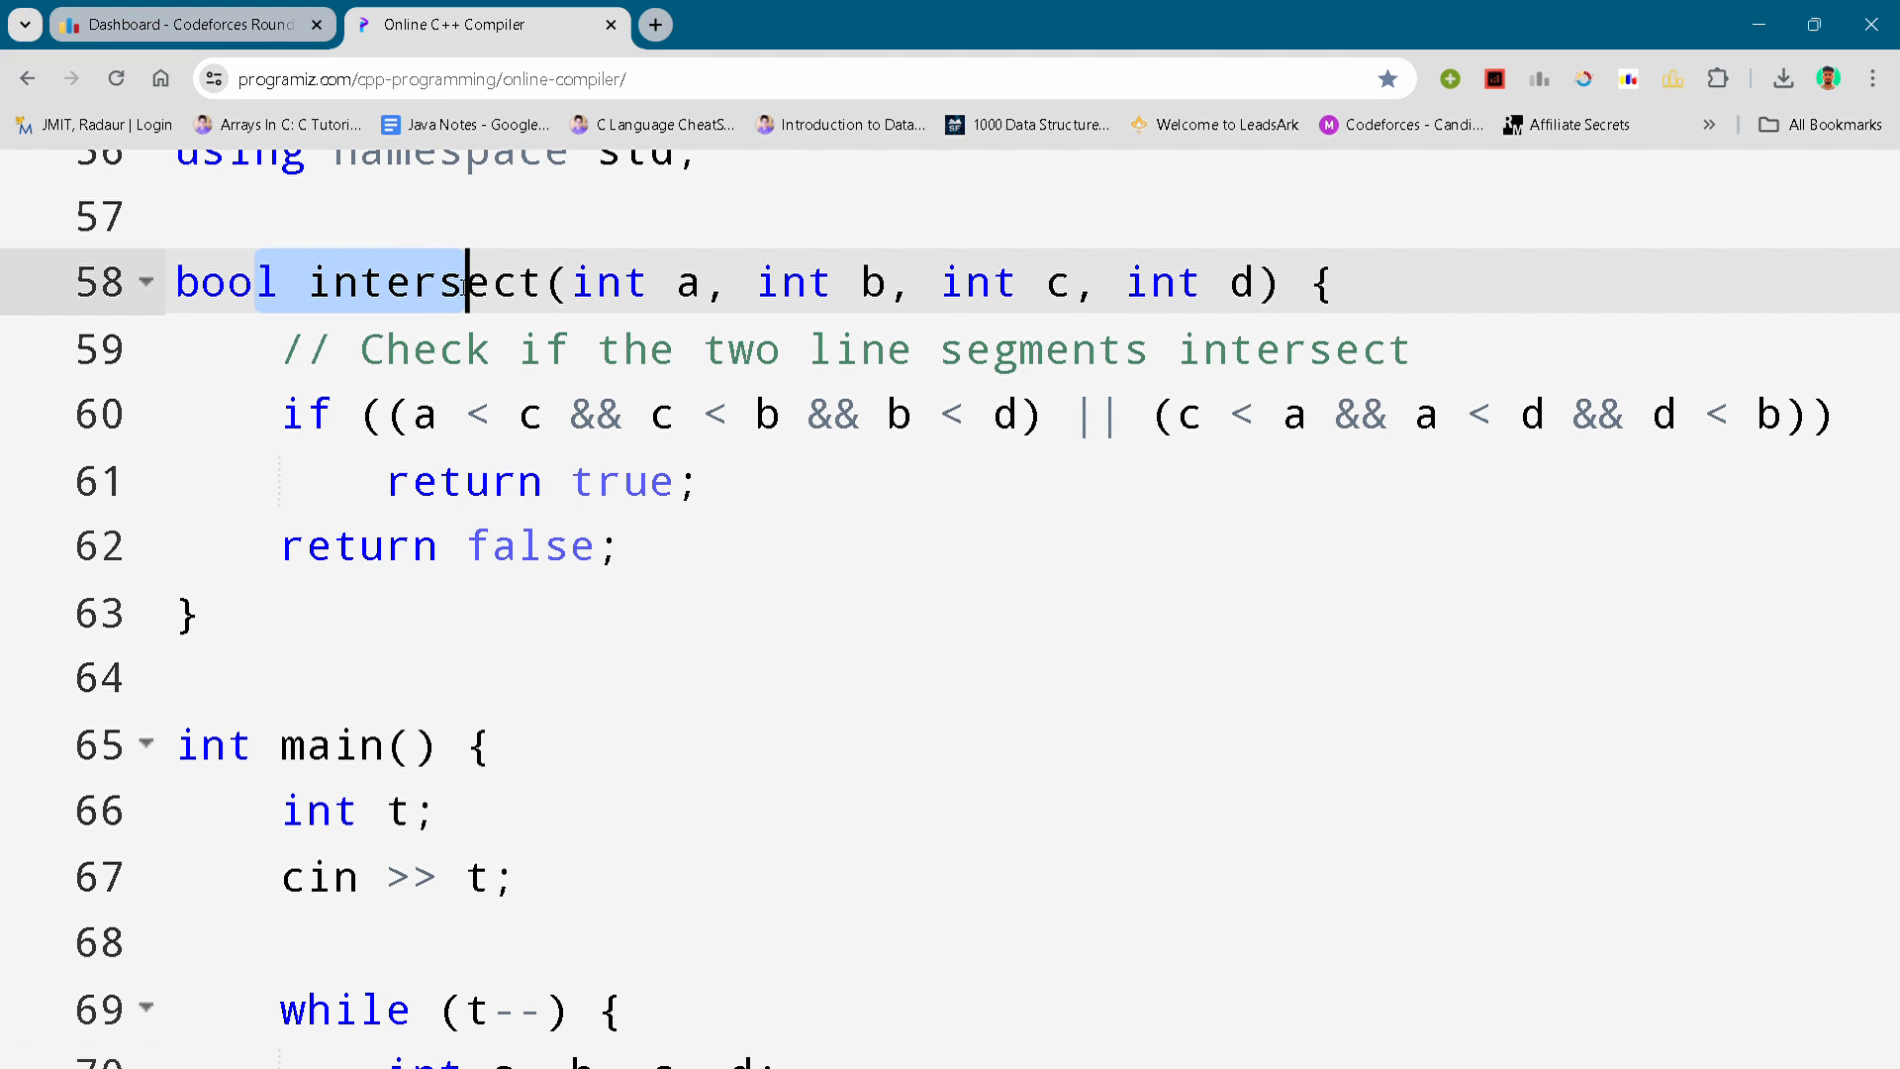
{"action": "double_click", "coordinate": [226, 281]}
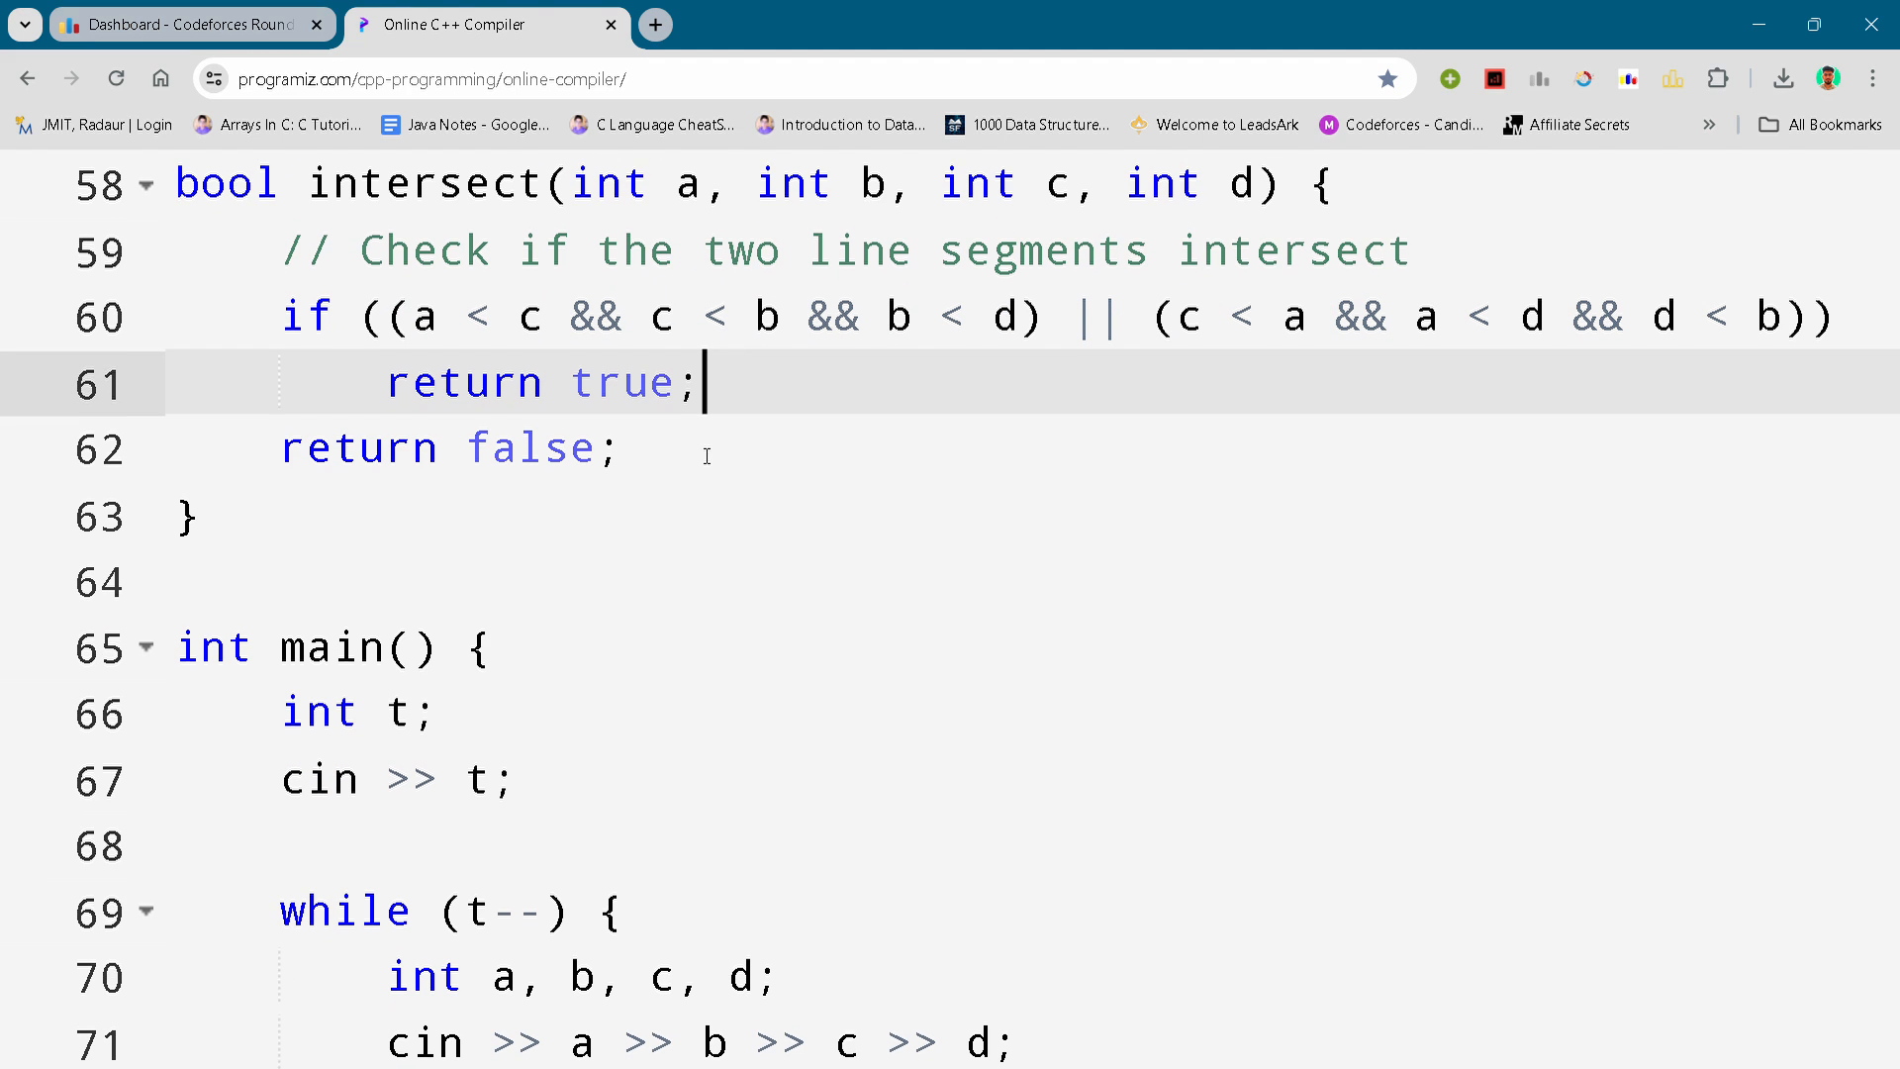
{"action": "left_click", "coordinate": [921, 237]}
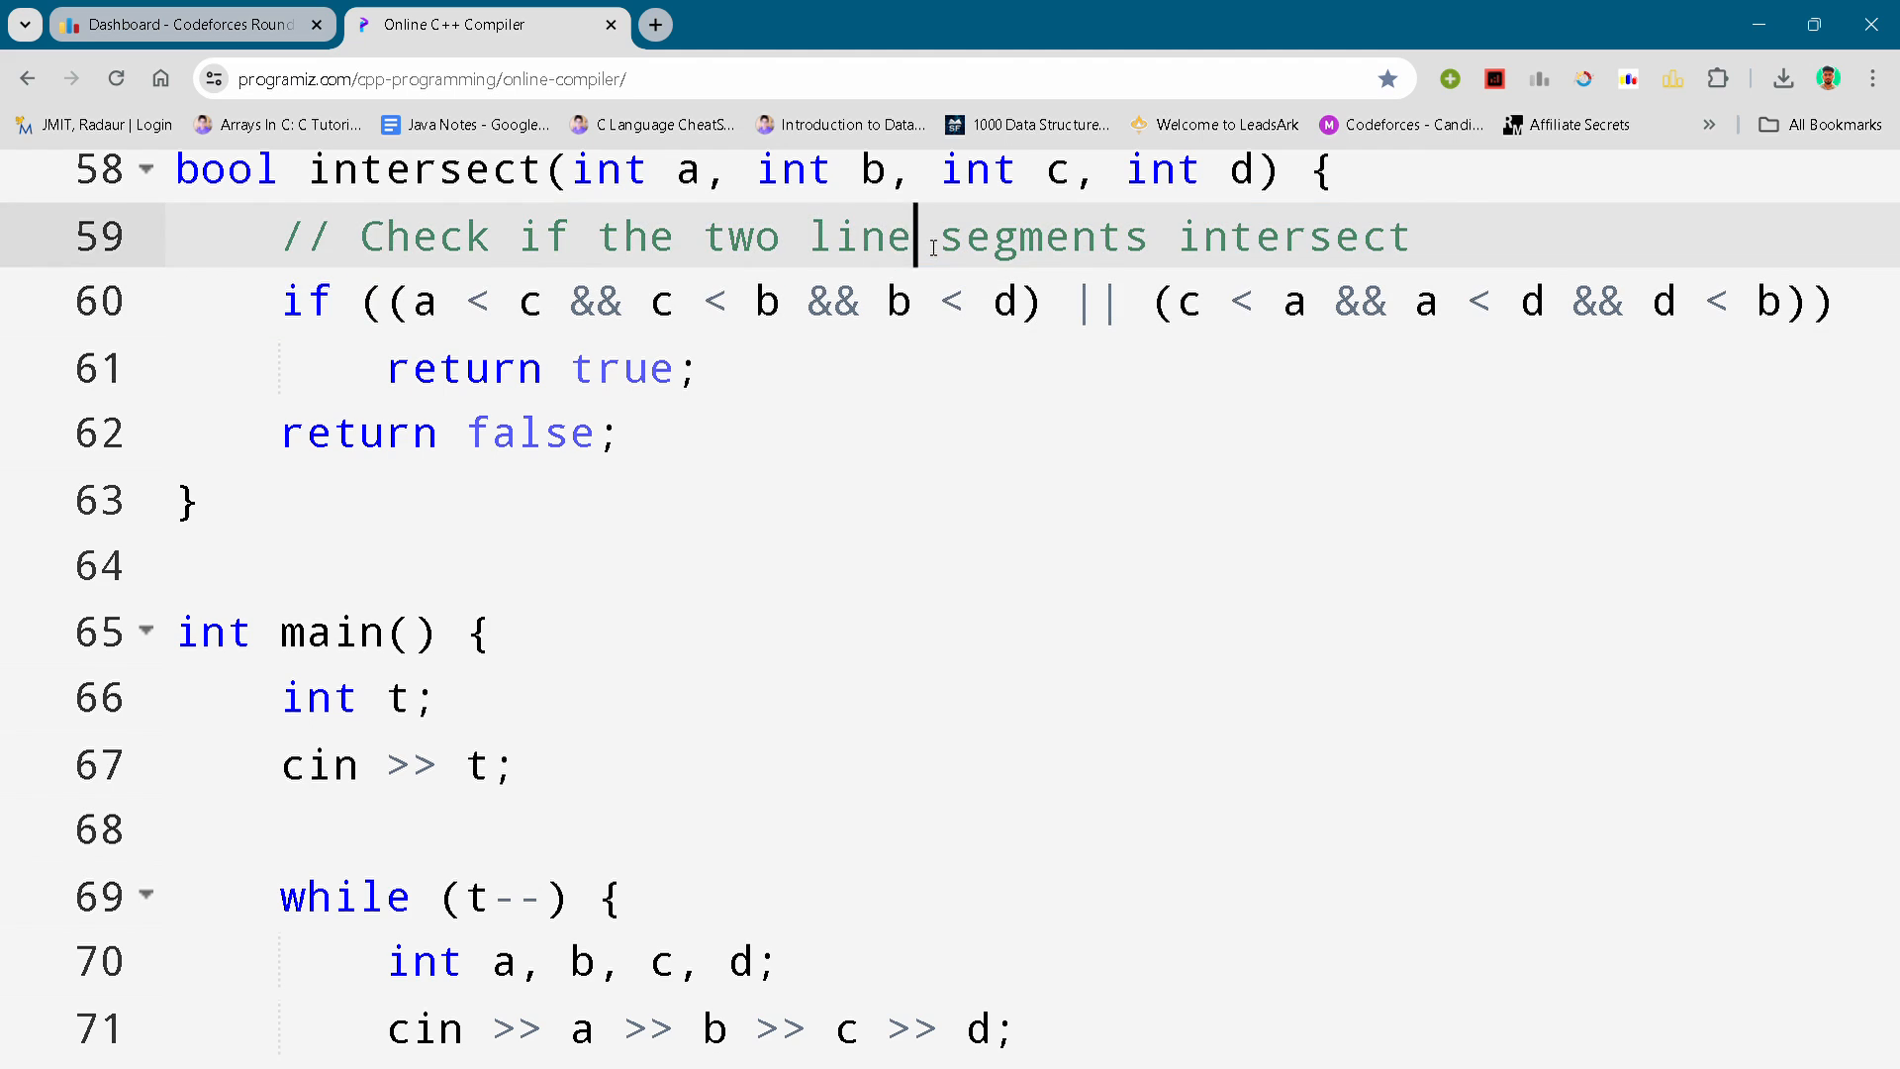
{"action": "left_click", "coordinate": [706, 368]}
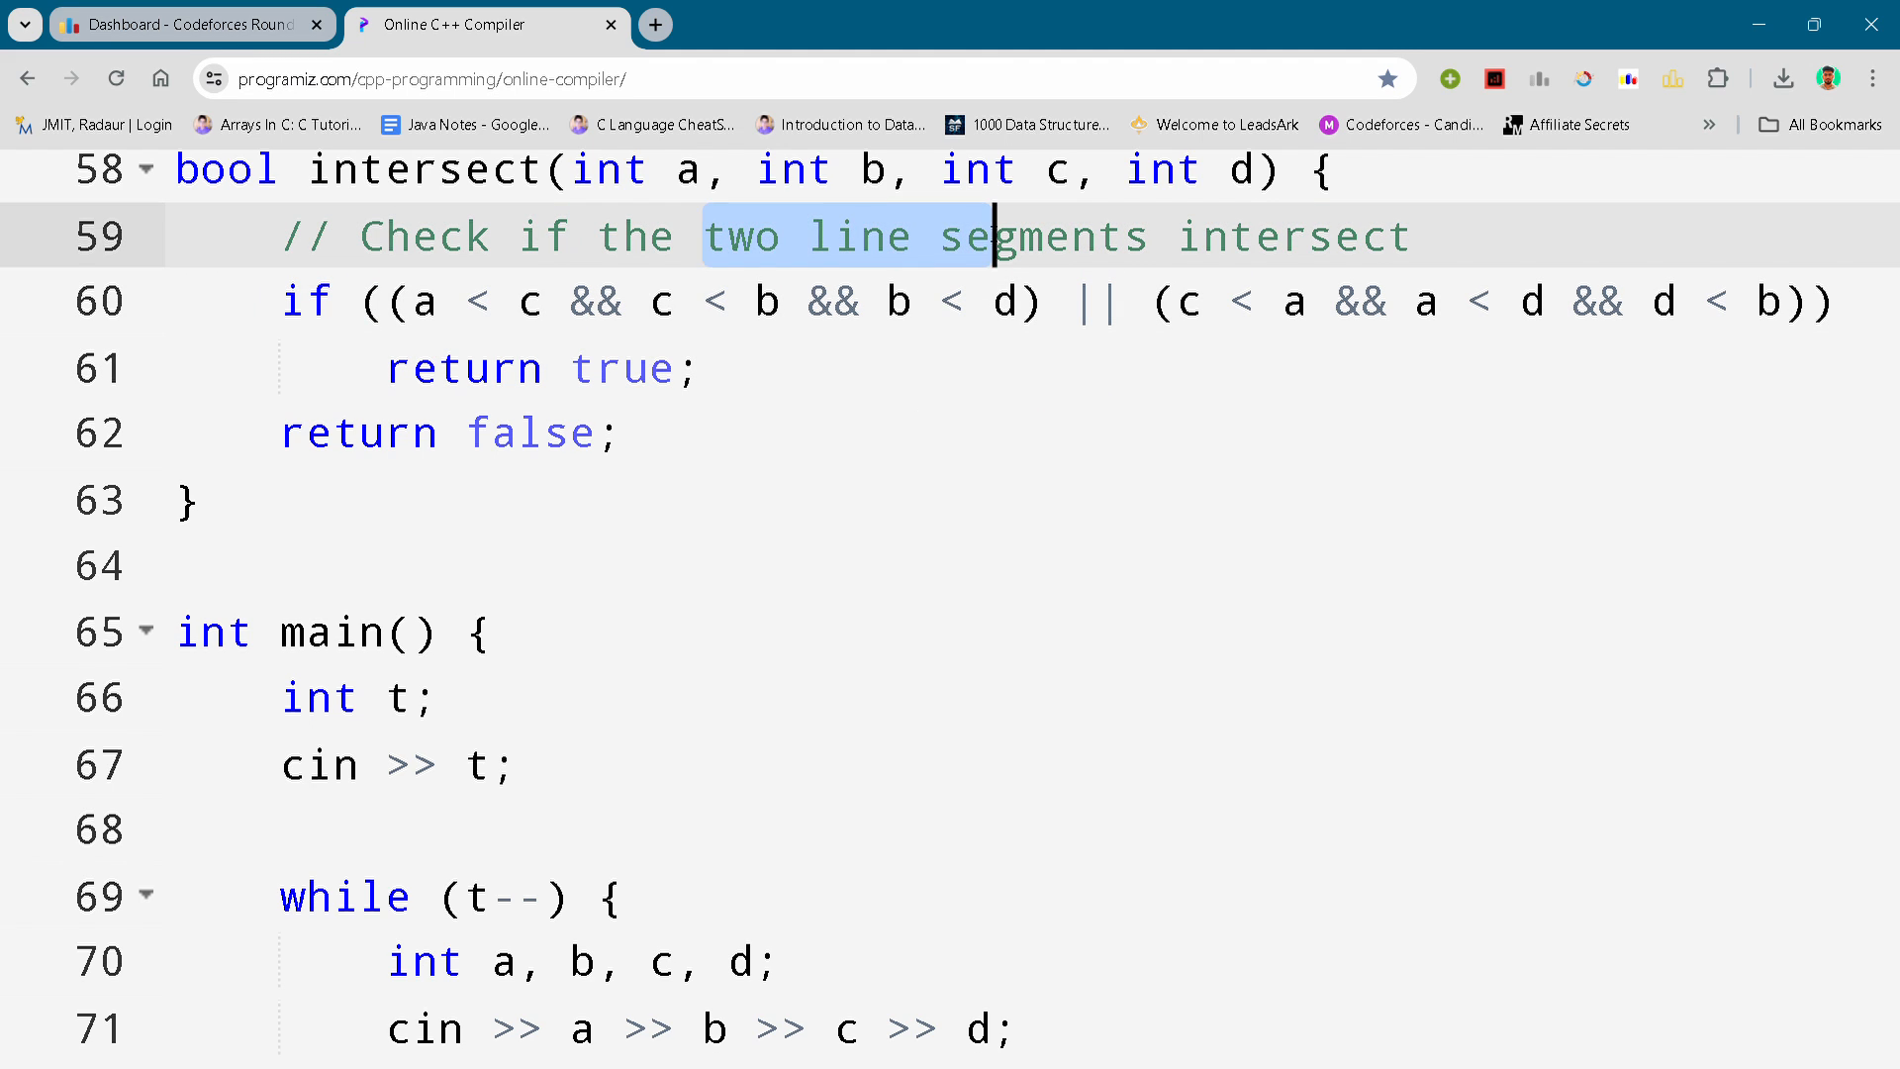
{"action": "left_click", "coordinate": [696, 200]}
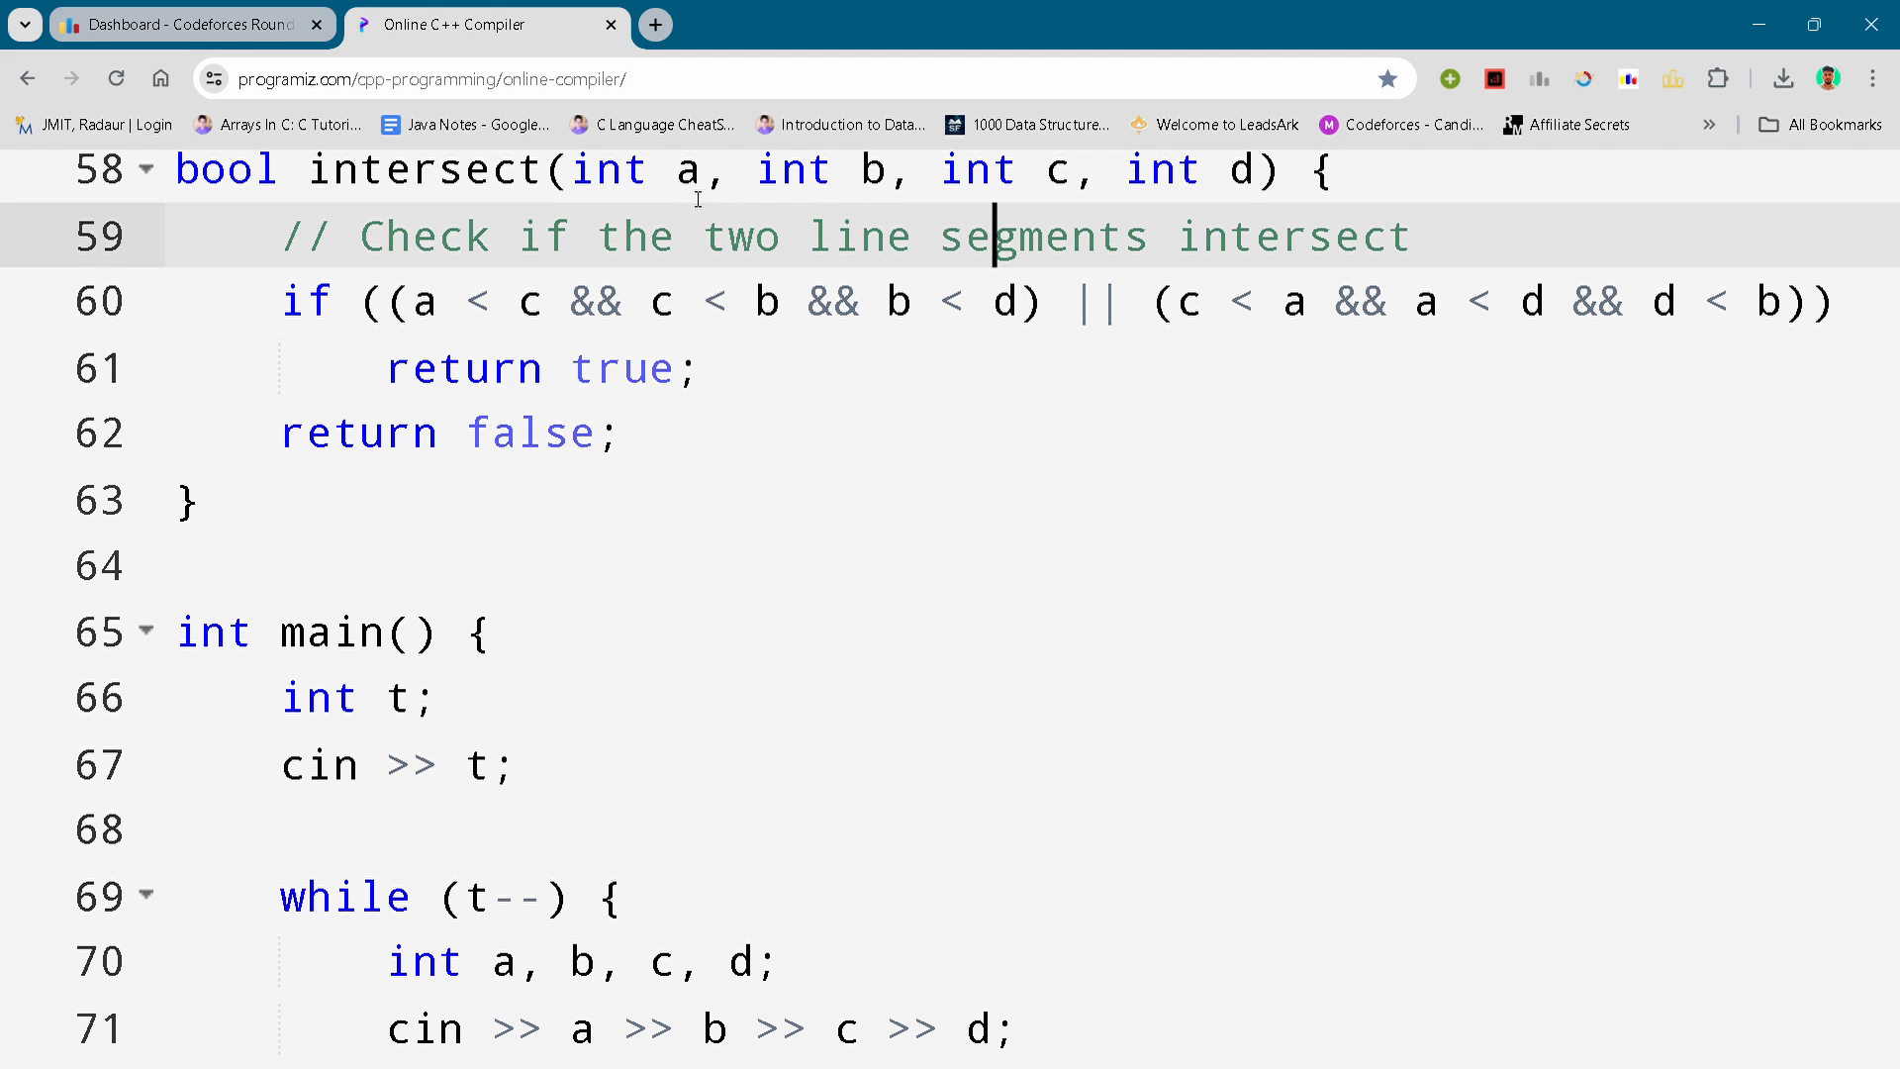
{"action": "scroll", "scroll_direction": "down", "scroll_amount": 3}
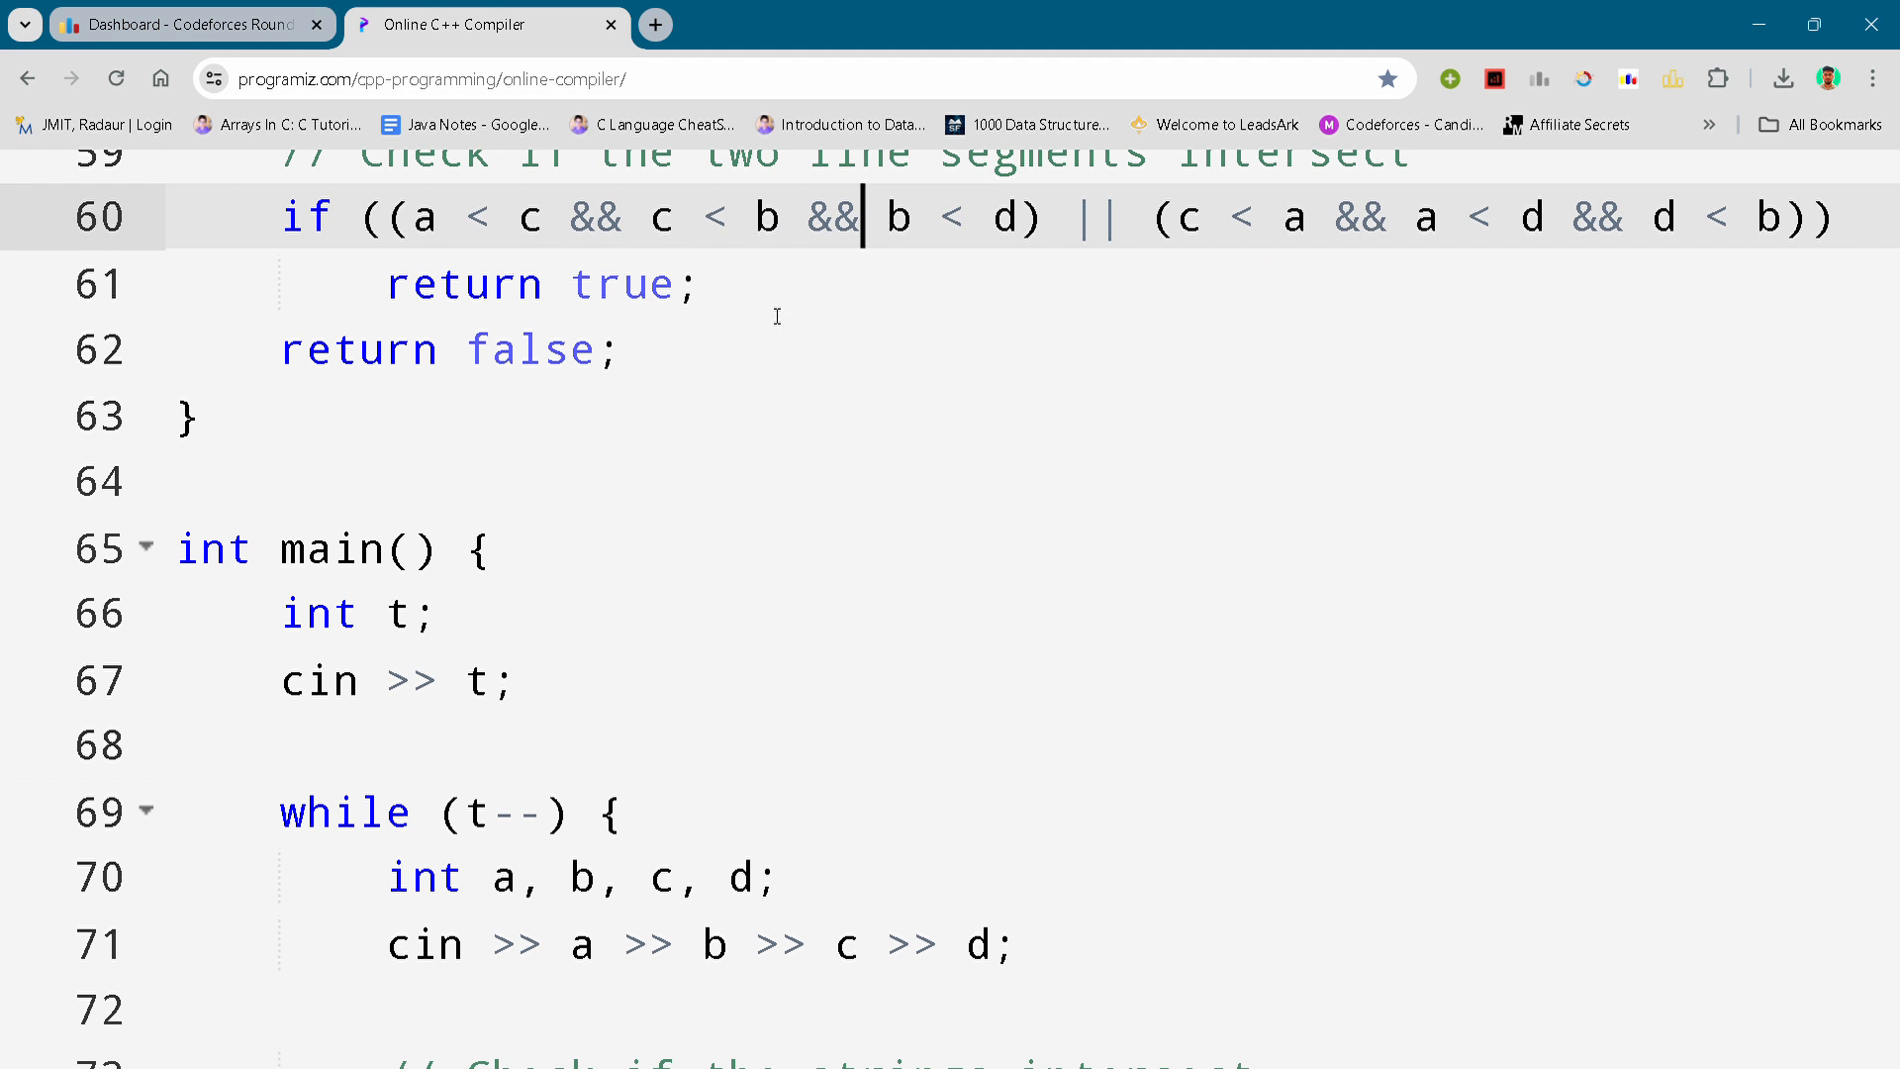
{"action": "scroll", "scroll_direction": "down", "scroll_amount": 3}
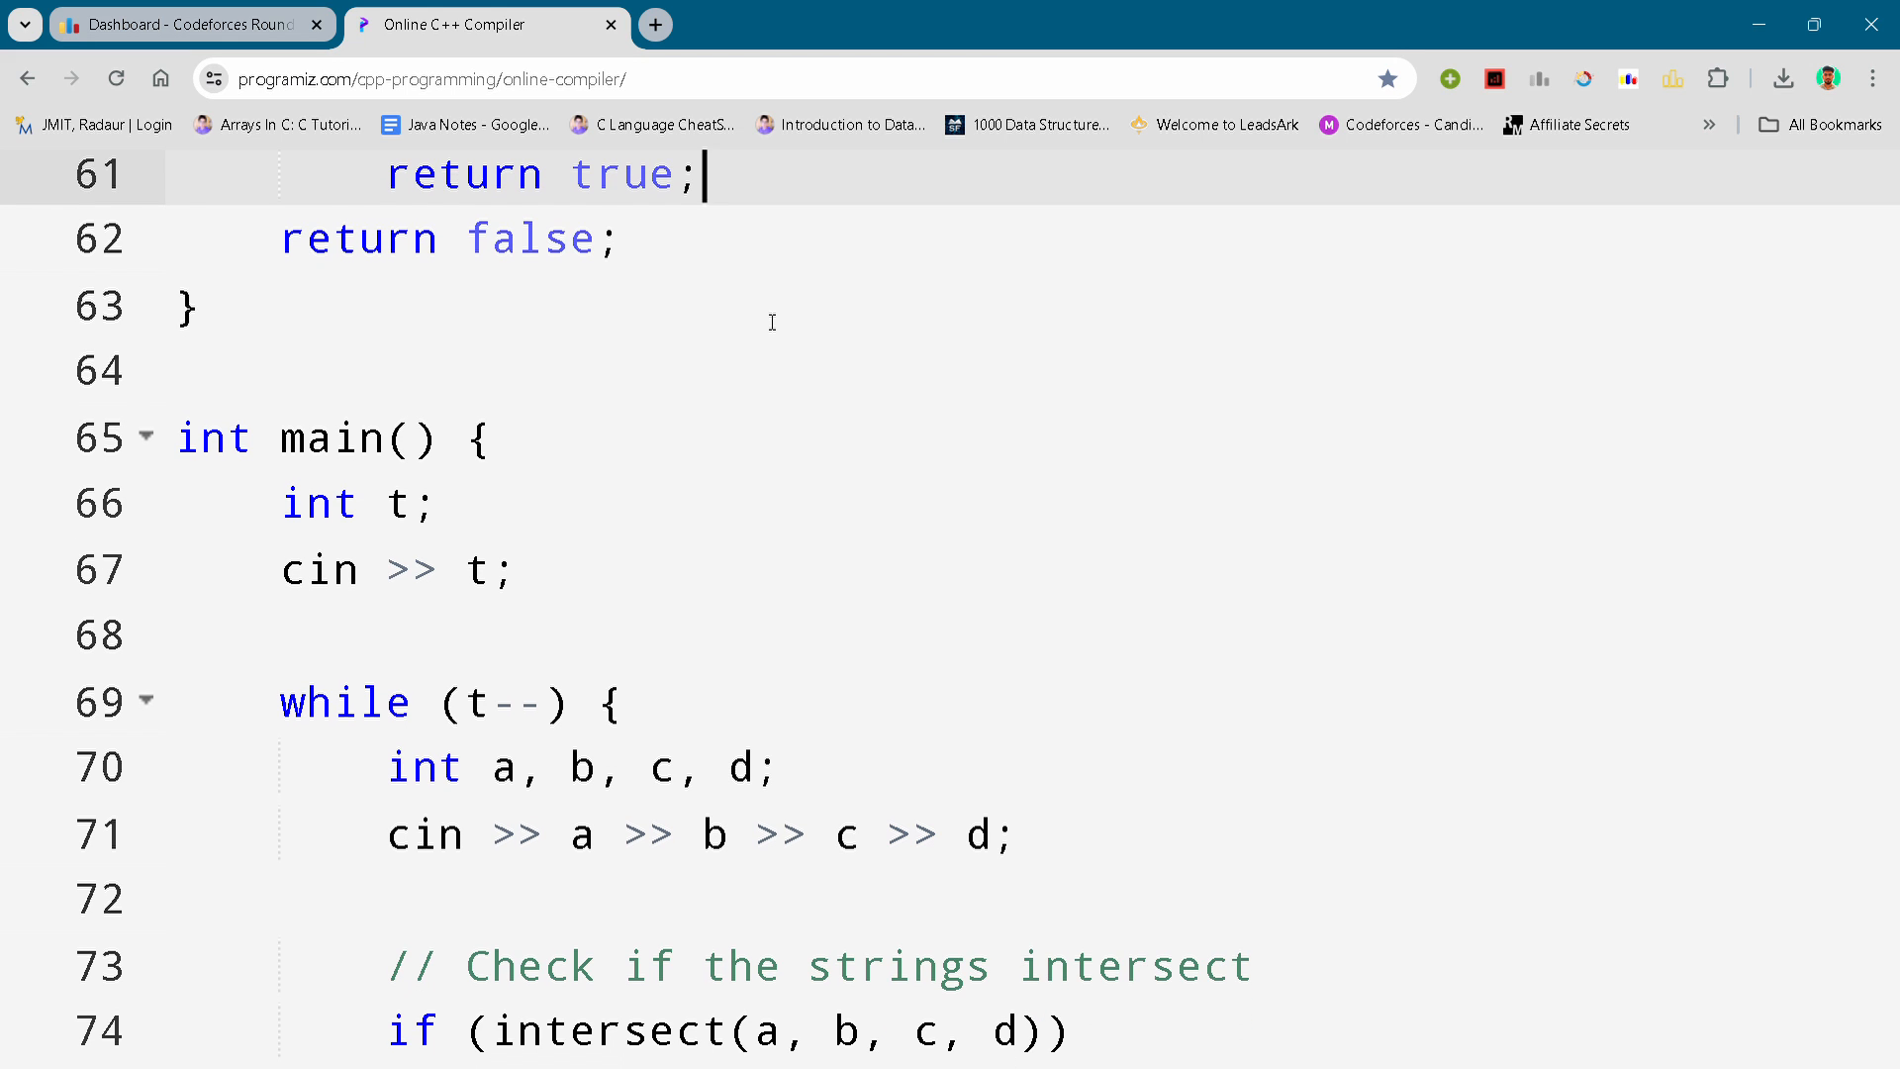
{"action": "scroll", "scroll_direction": "down", "scroll_amount": 3}
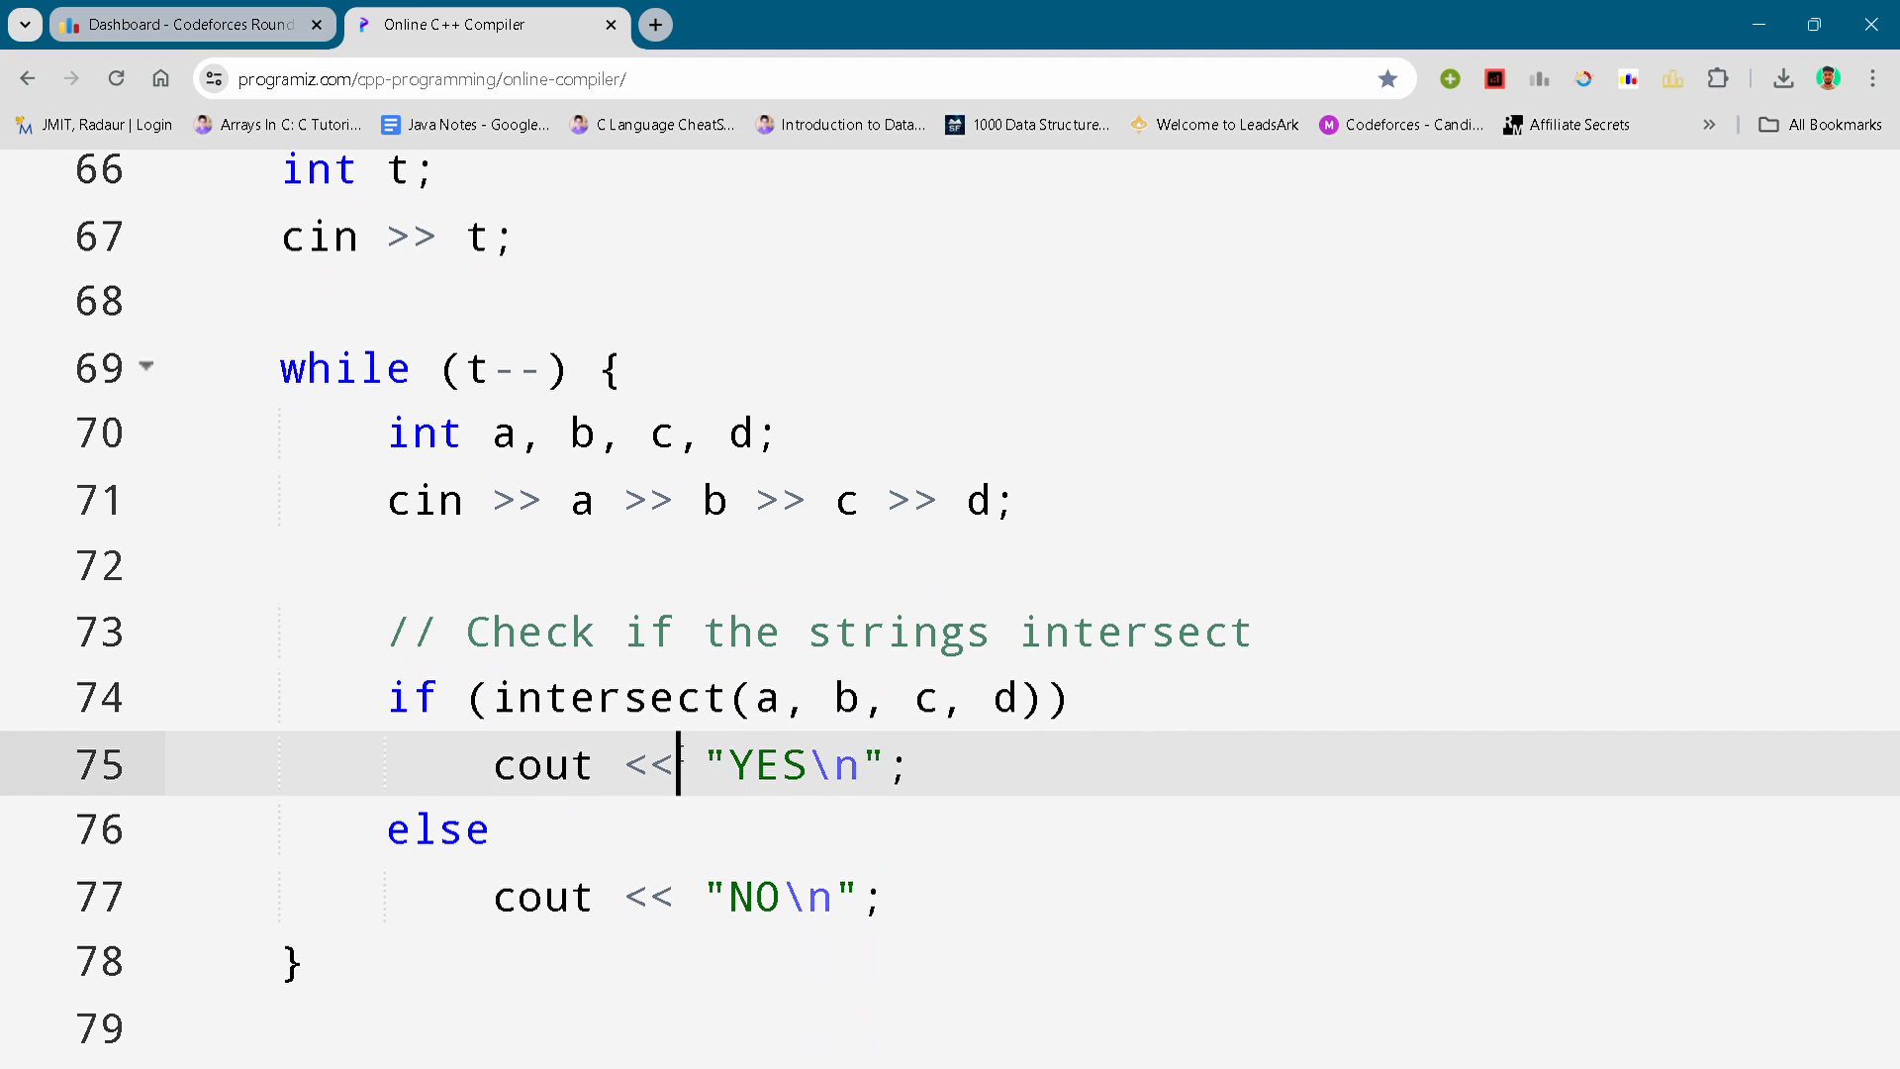
{"action": "scroll", "scroll_direction": "down", "scroll_amount": 3}
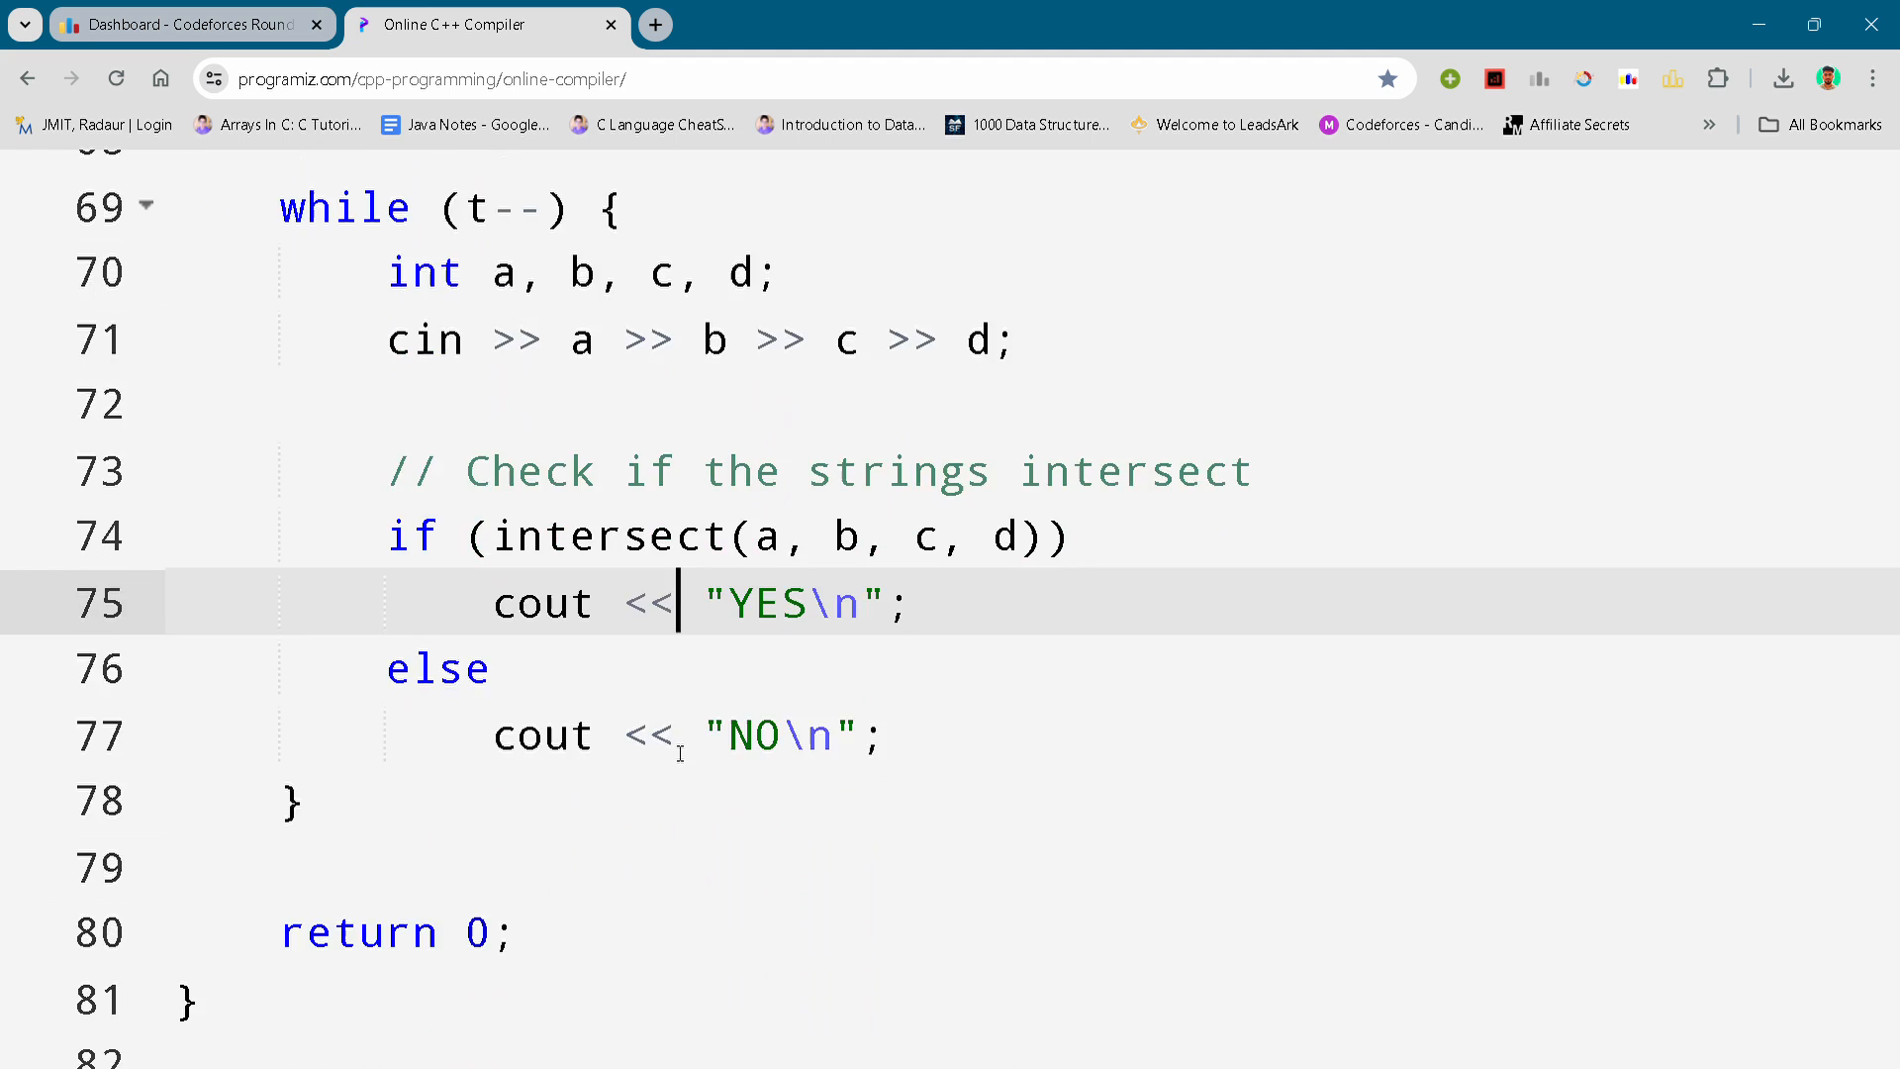
{"action": "scroll", "scroll_direction": "up", "scroll_amount": 3}
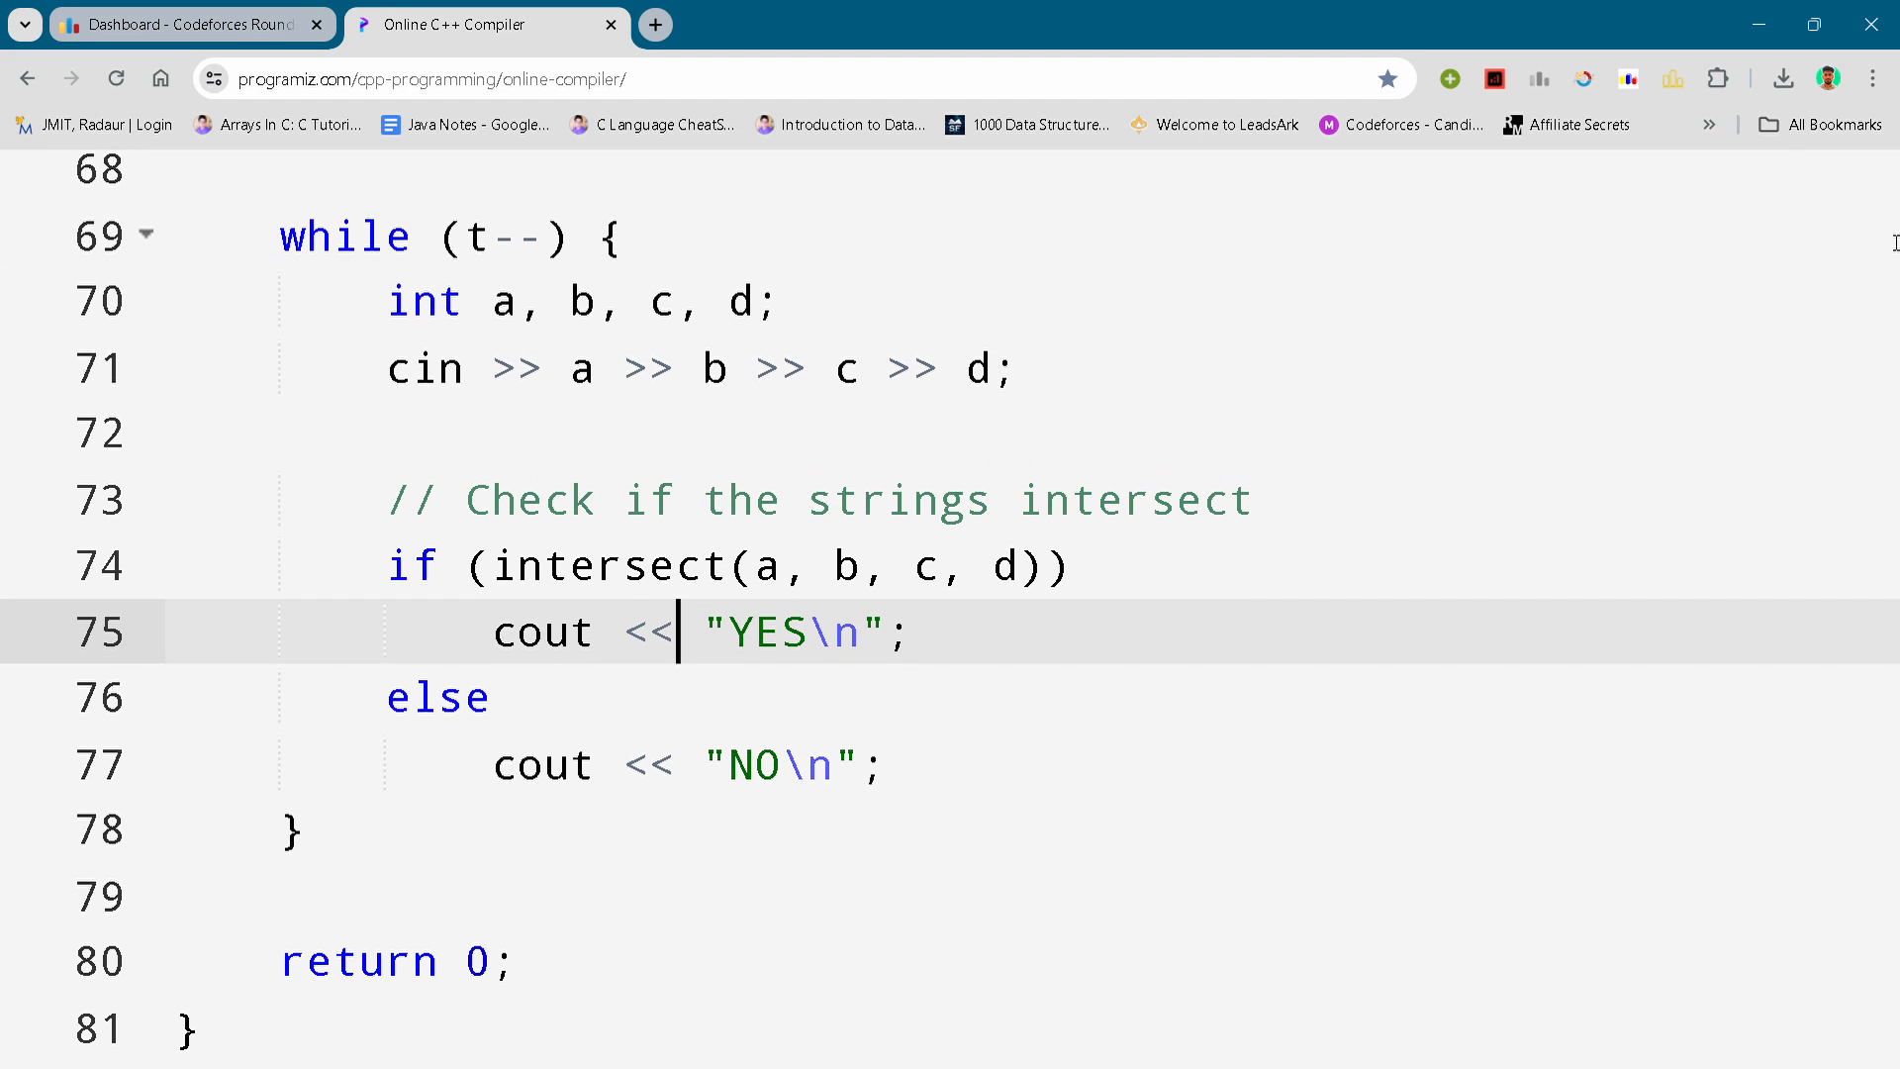